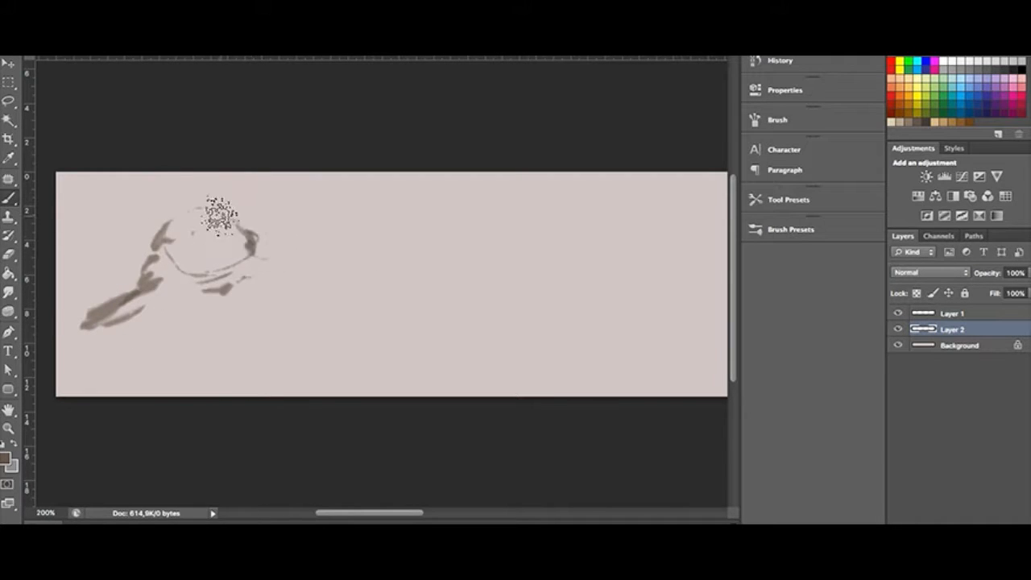
- Brush grey strokes for the dog's head outline, face, ears, neck and shaded chest on Layer 2
drag(226, 213, 201, 245)
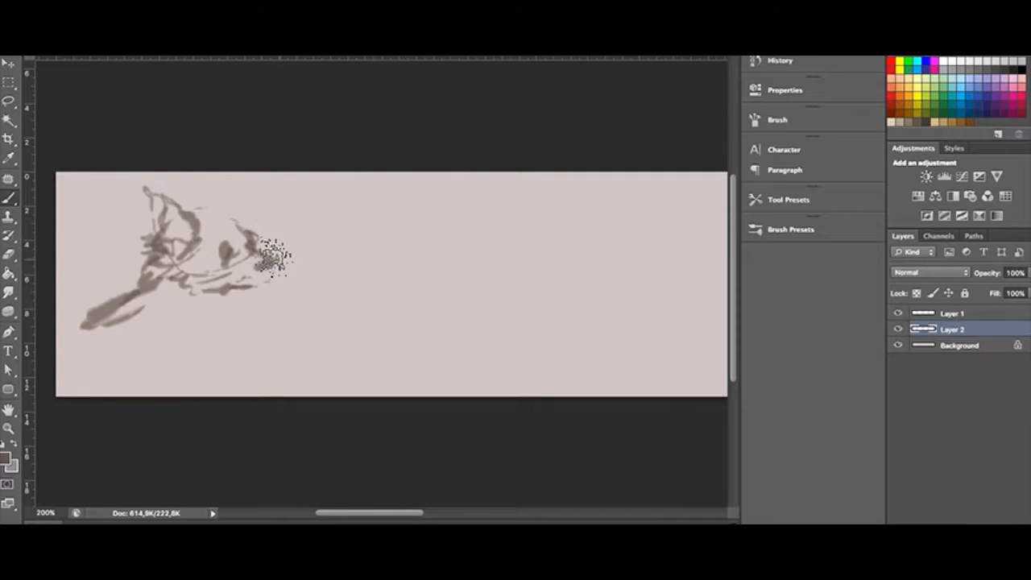
click(241, 296)
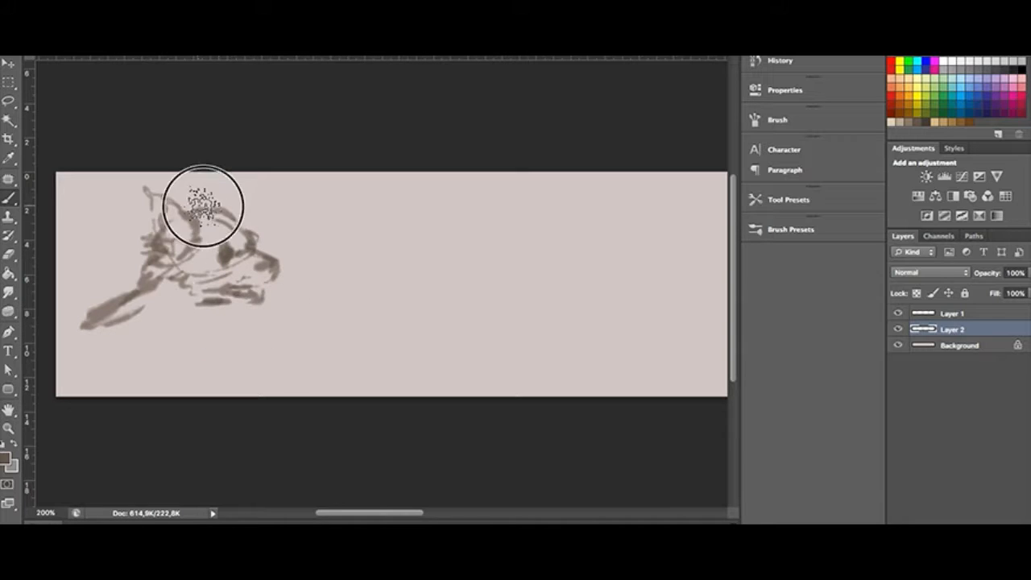
drag(201, 206, 226, 309)
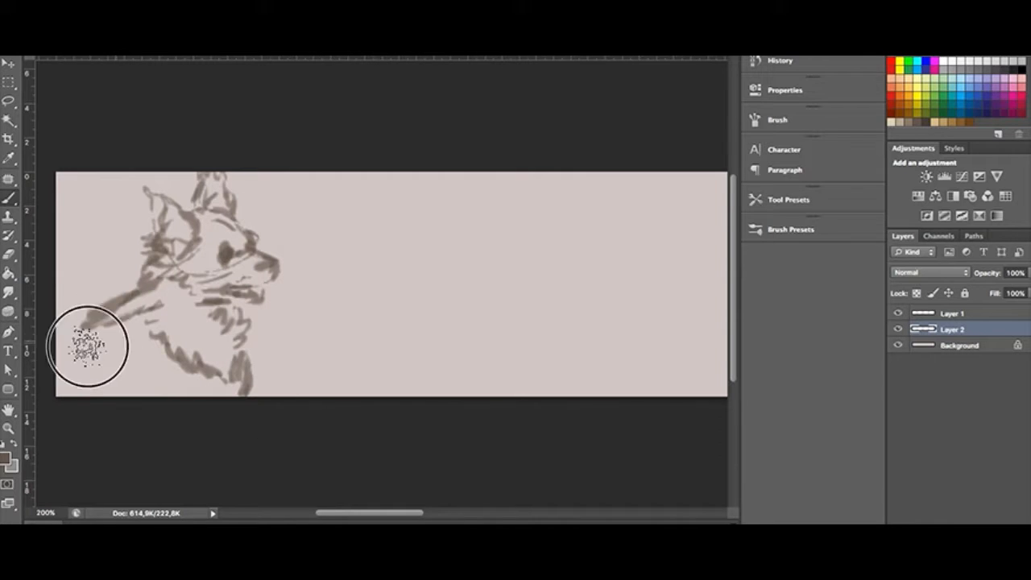
drag(89, 346, 153, 354)
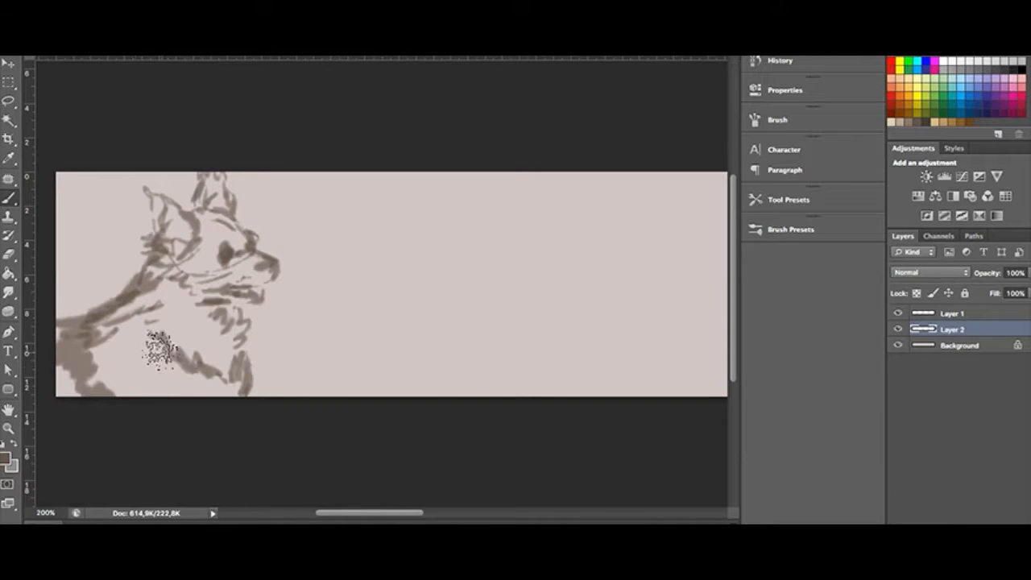
drag(158, 346, 142, 298)
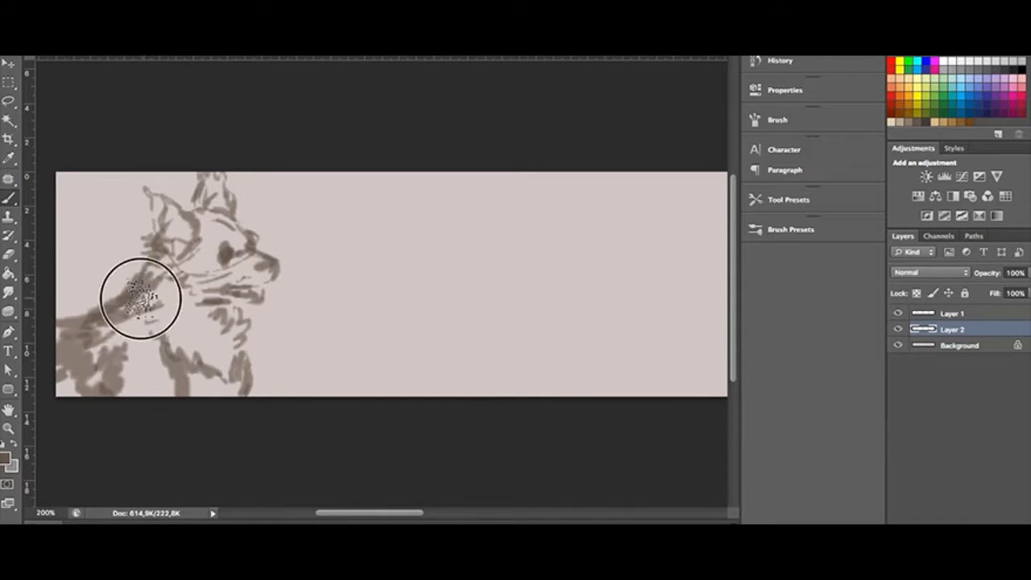
click(10, 464)
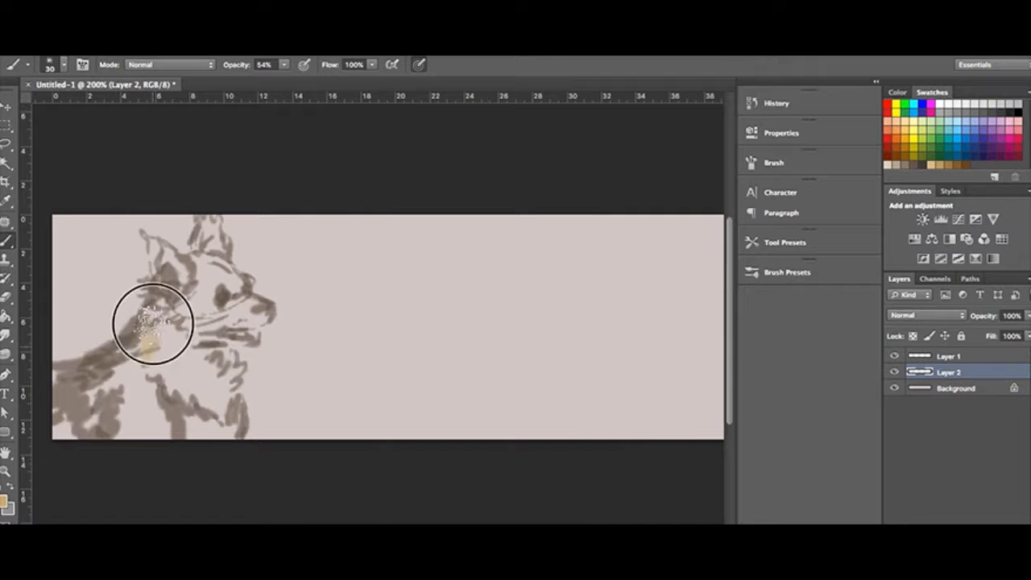
- Wash tan fur colour over the dog's neck, head, chest and cheek
drag(148, 326, 190, 334)
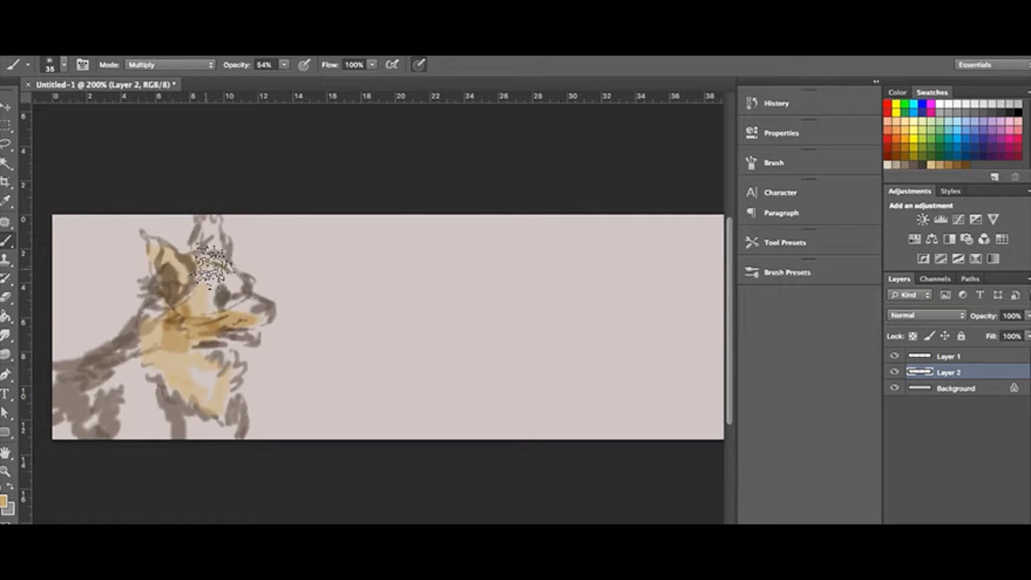
drag(213, 266, 158, 358)
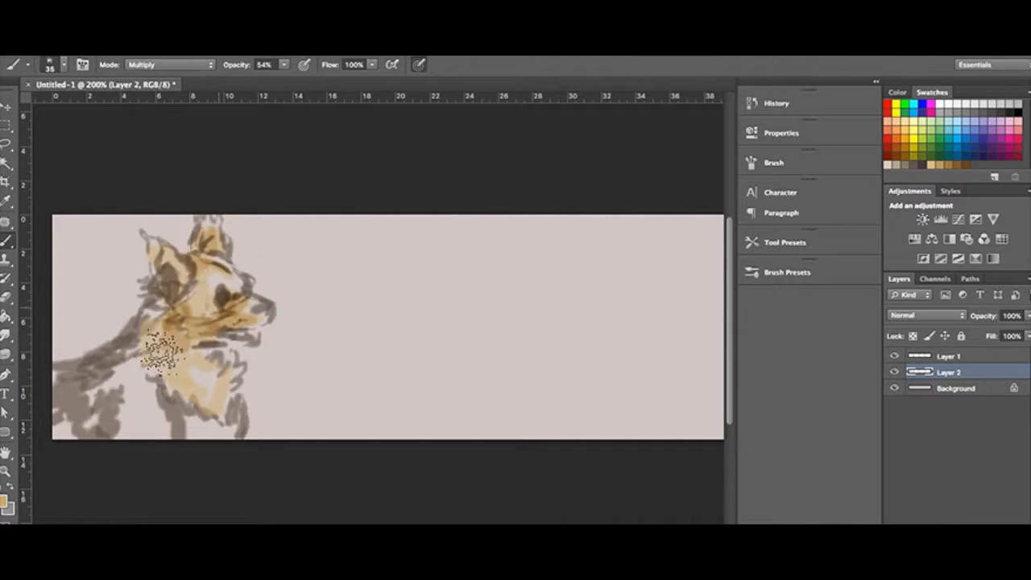
drag(161, 355, 202, 419)
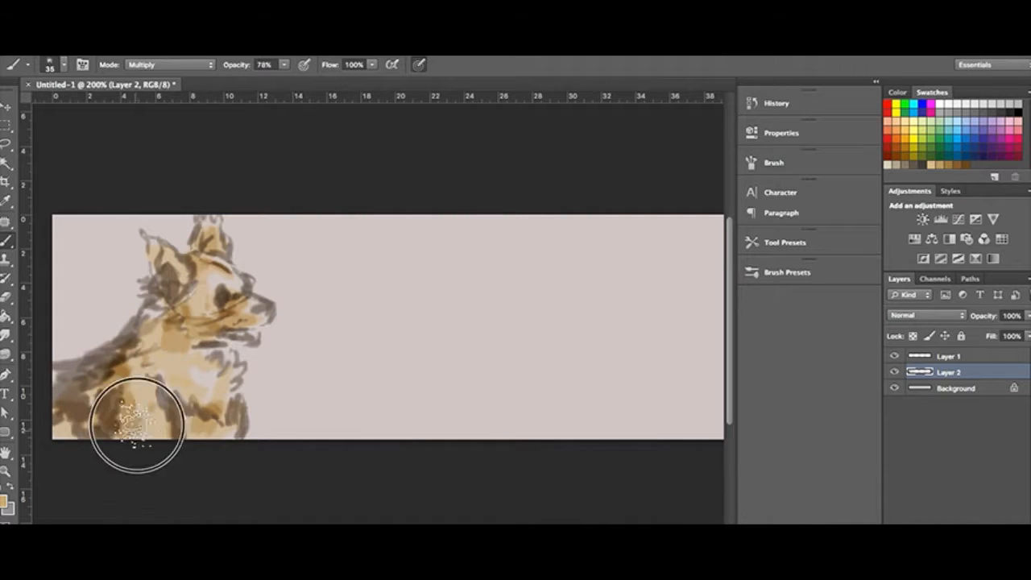
drag(137, 422, 177, 325)
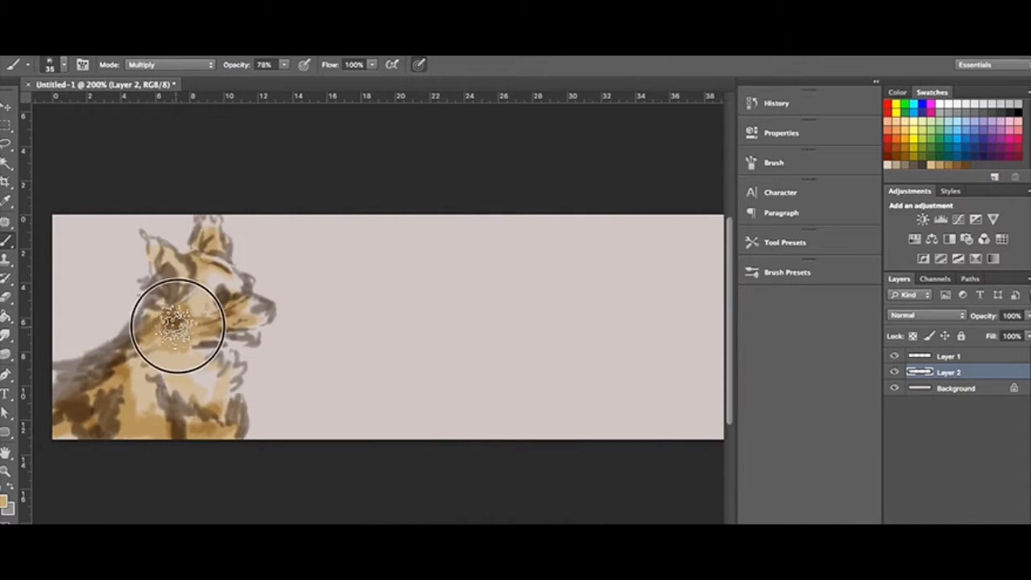
drag(177, 325, 271, 314)
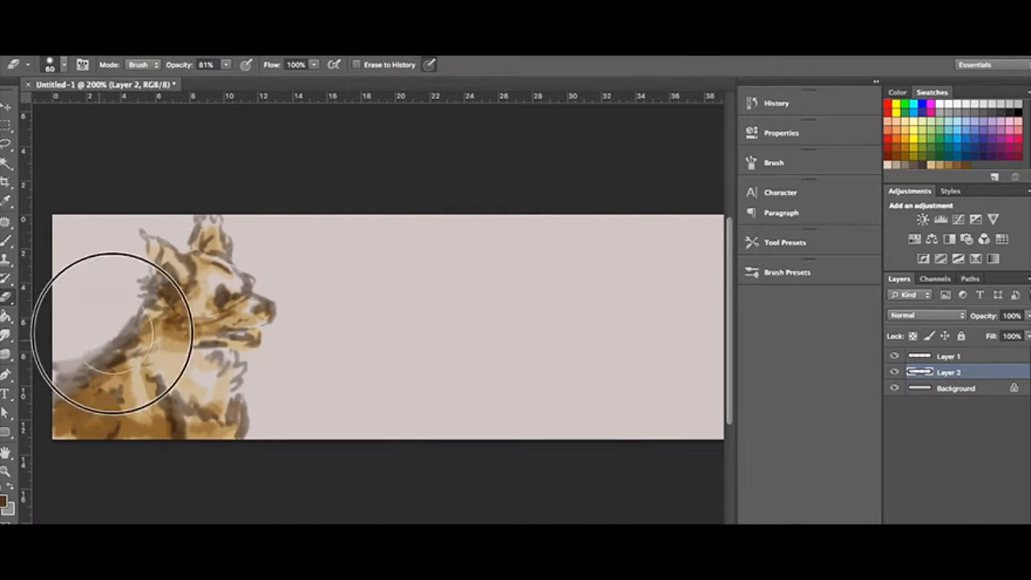
- Erase the rough strokes along the back of the dog's neck with a large soft eraser
drag(121, 339, 238, 278)
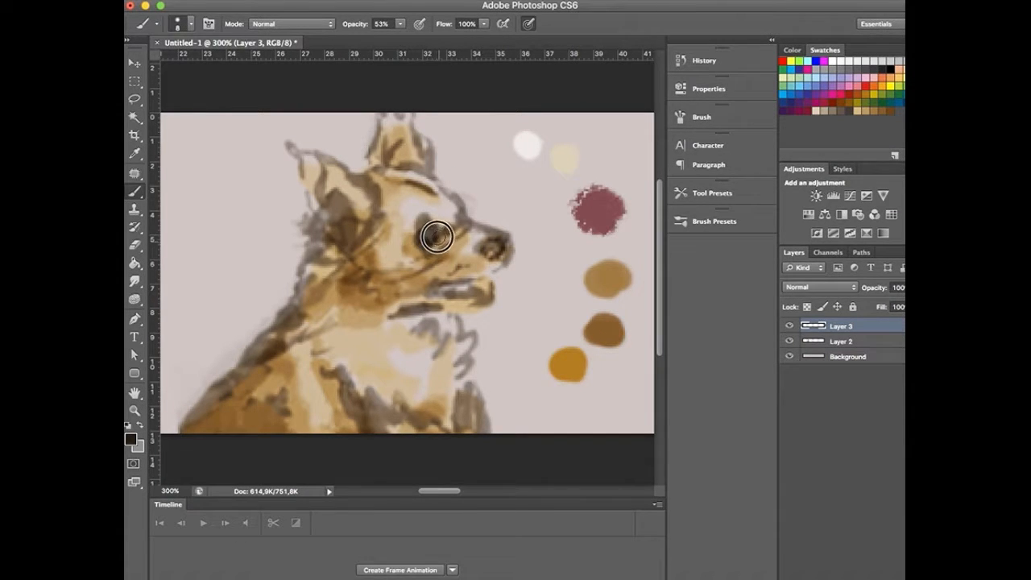
- Paint the dog's dark eye, open mouth, snout and nose on Layer 3
drag(438, 238, 451, 297)
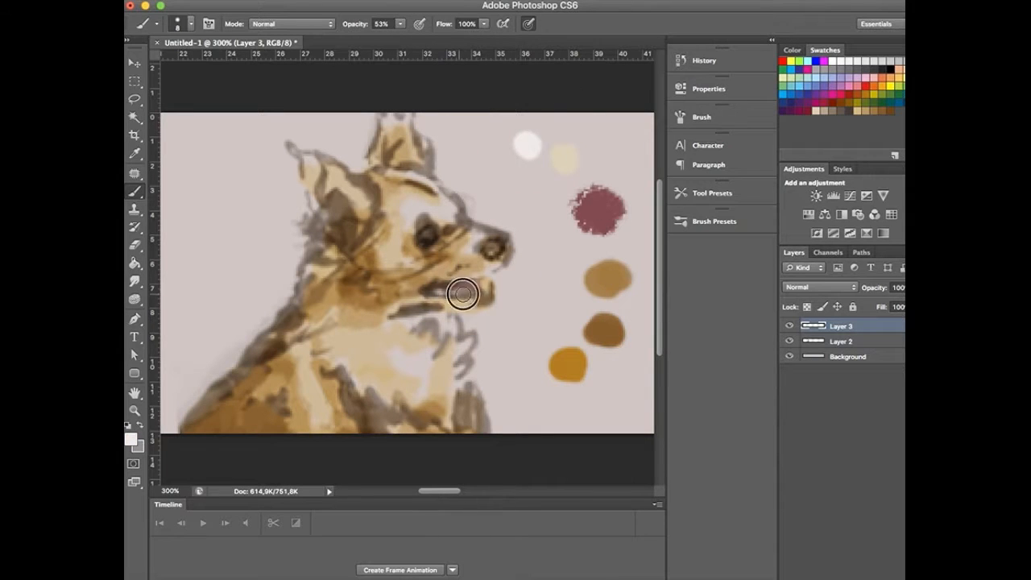
drag(443, 290, 491, 275)
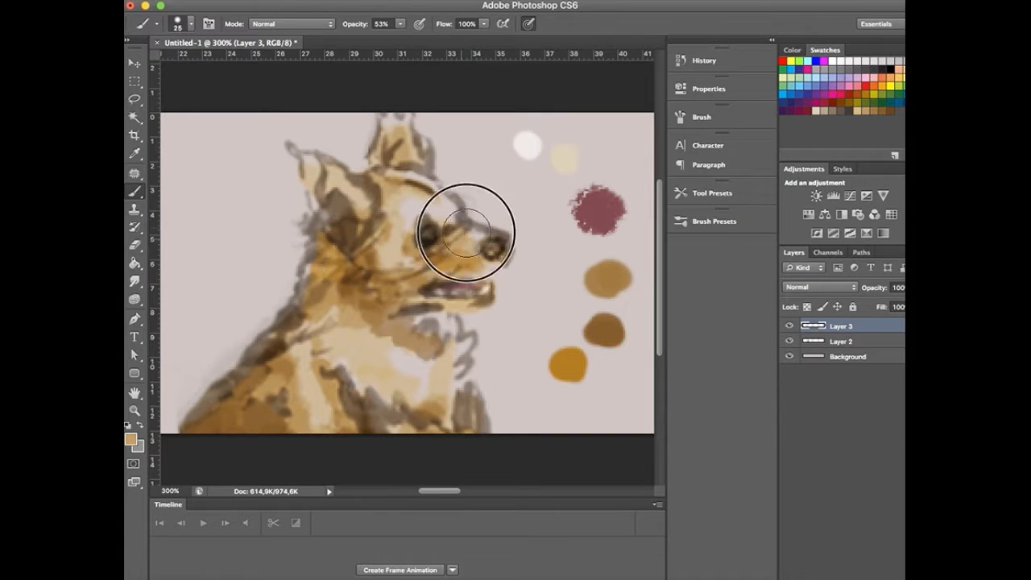
drag(464, 233, 451, 213)
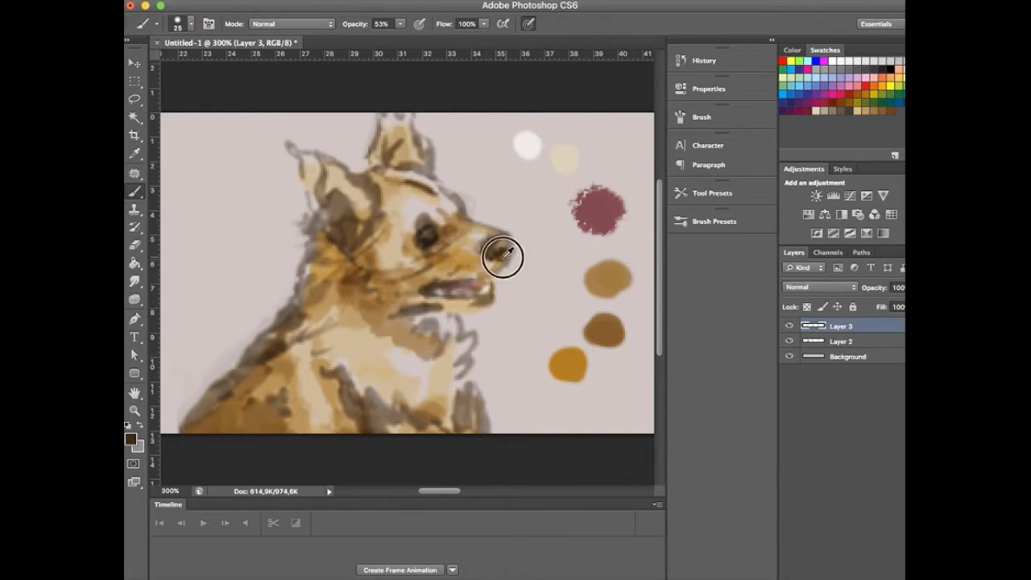
drag(499, 257, 470, 270)
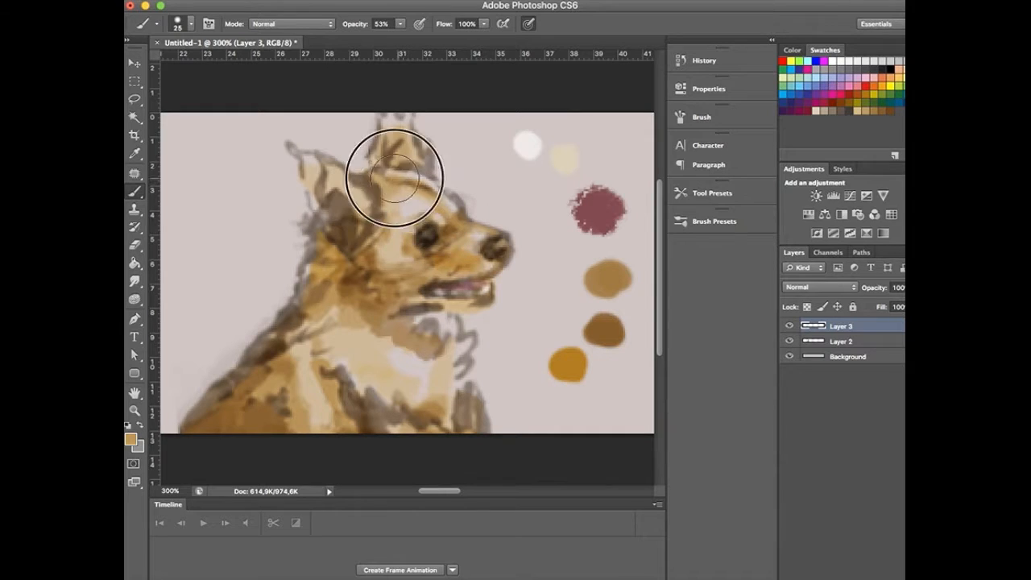
- Shade the ear interior, lighten the chest fur to cream and add detail near the eye
drag(395, 177, 341, 201)
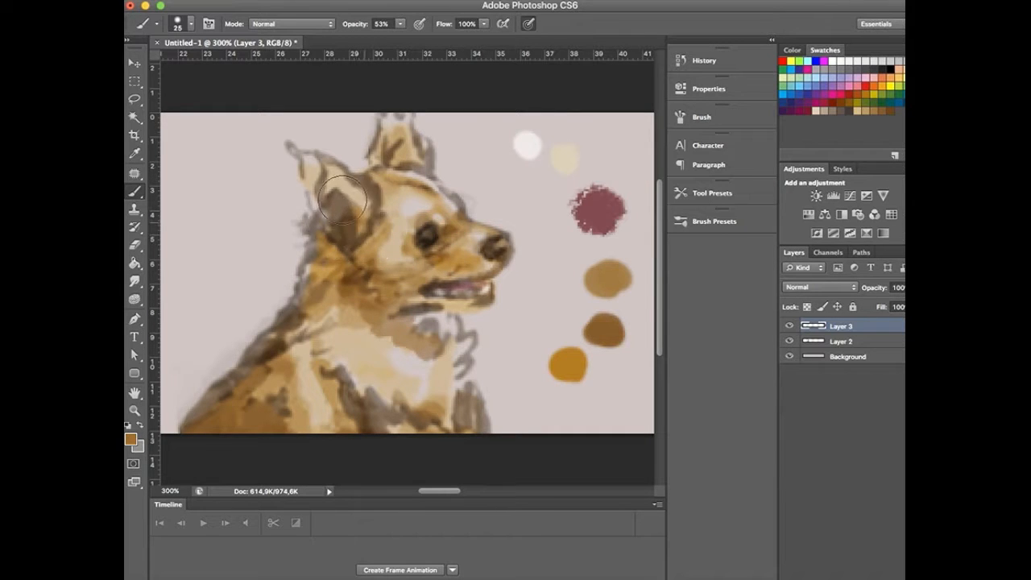
drag(346, 202, 336, 229)
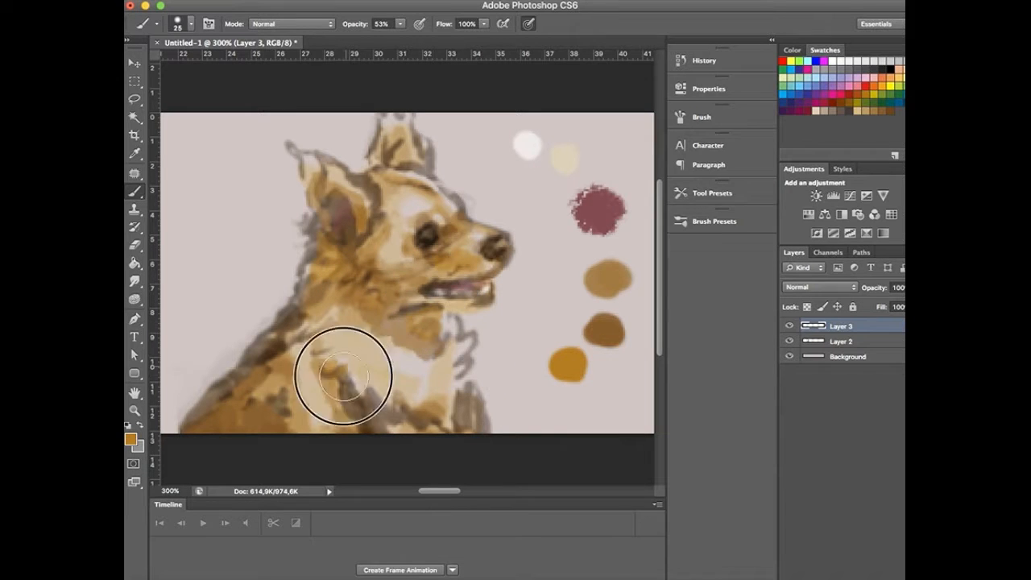
drag(341, 377, 378, 391)
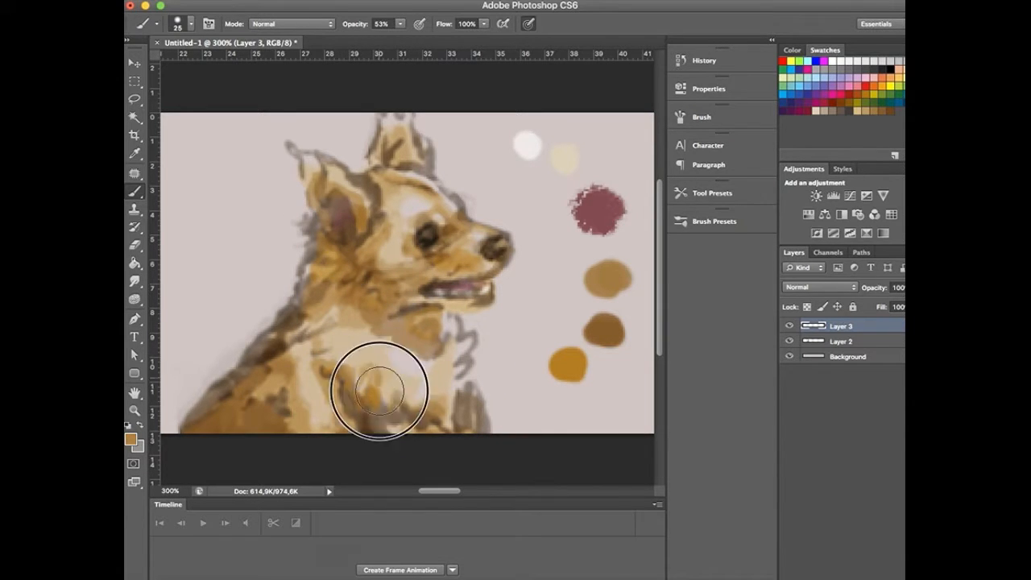
drag(378, 391, 451, 330)
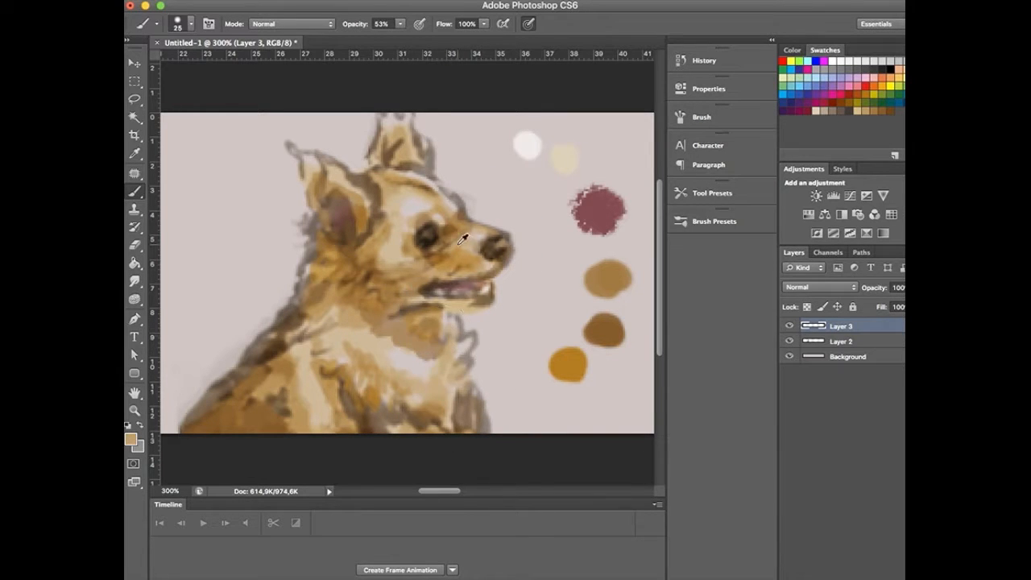
drag(464, 241, 443, 314)
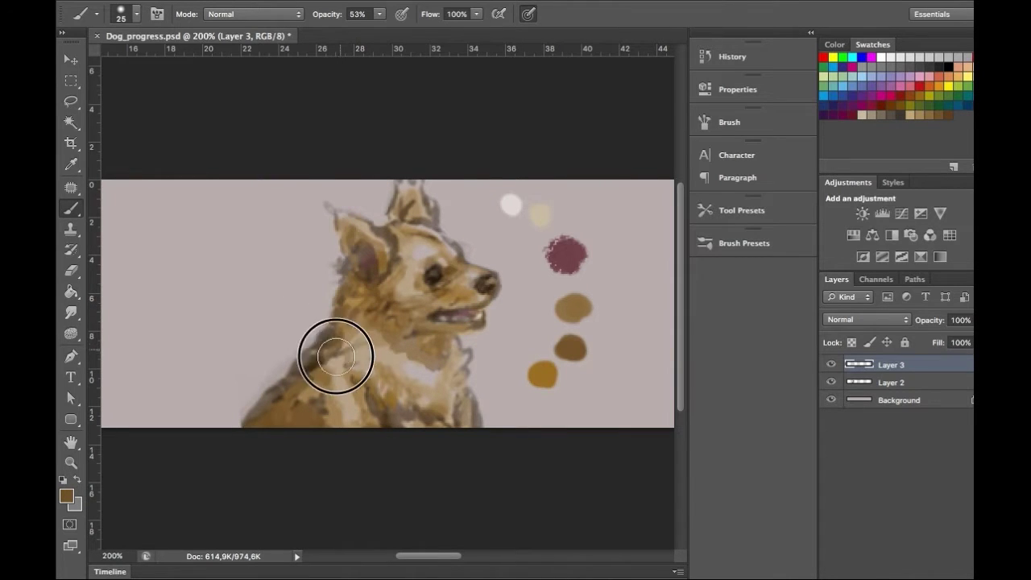
- Brush light cream highlights onto the dog's shoulder, head near the ear and throat on Layer 4
drag(336, 356, 297, 400)
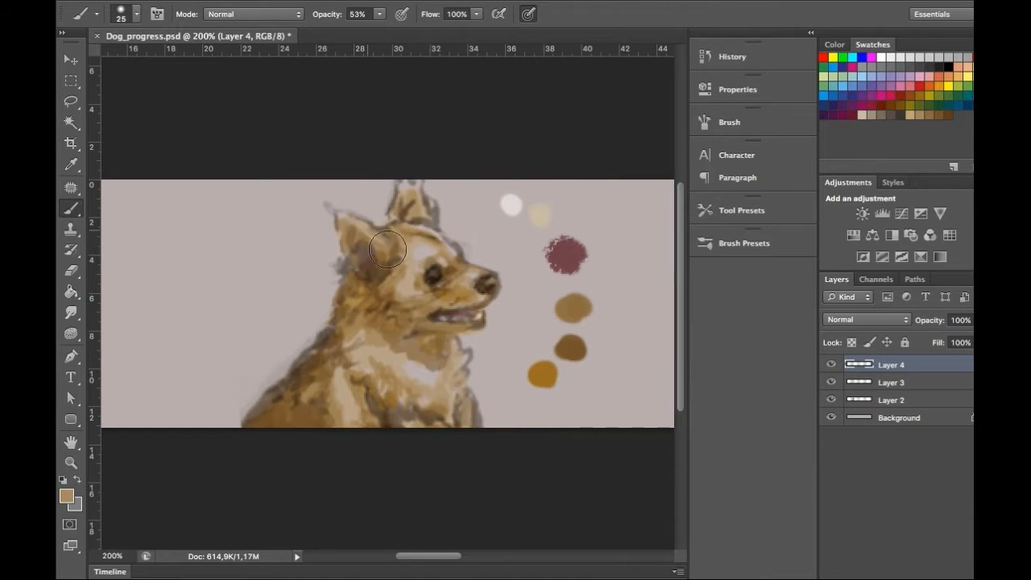
drag(387, 250, 336, 213)
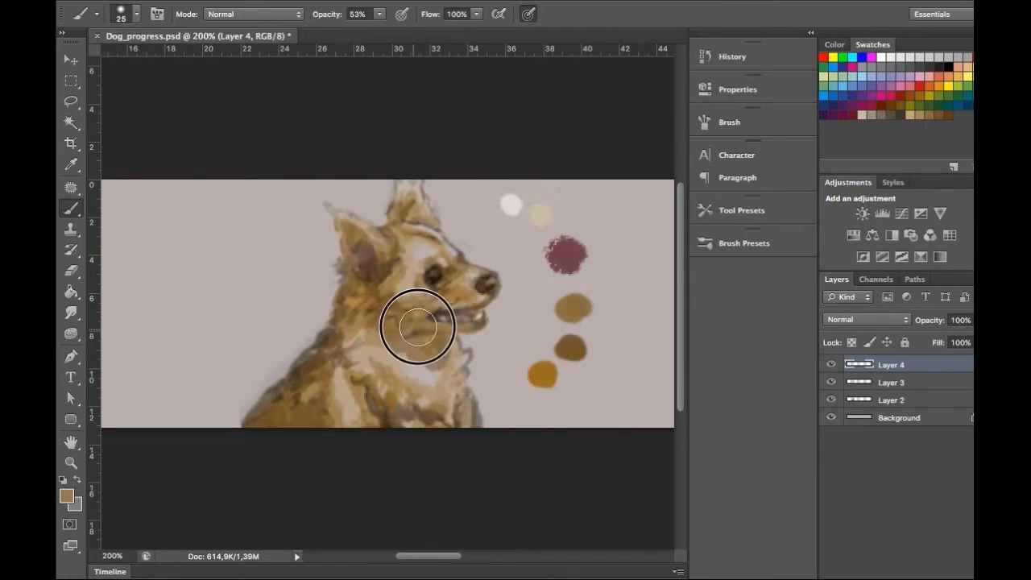
drag(417, 326, 377, 339)
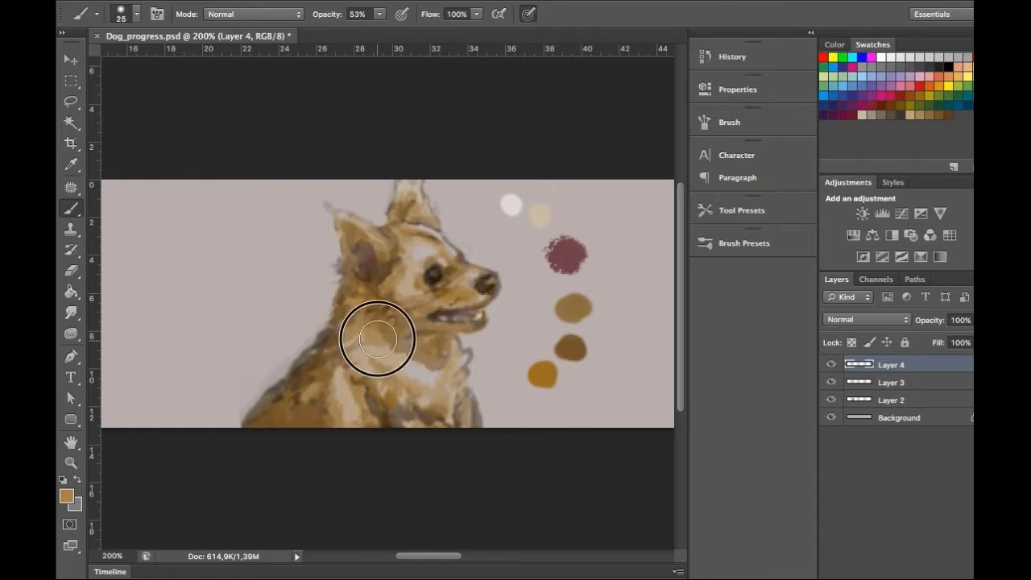